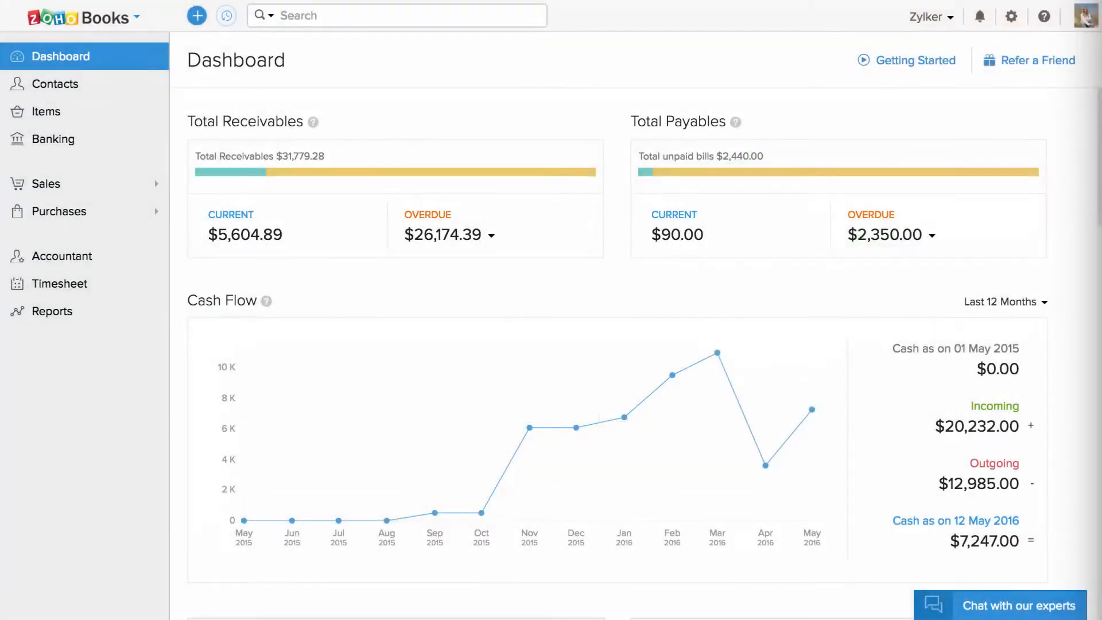
From Banking, open the bank account's gear menu and start Import Statement
left_click(53, 139)
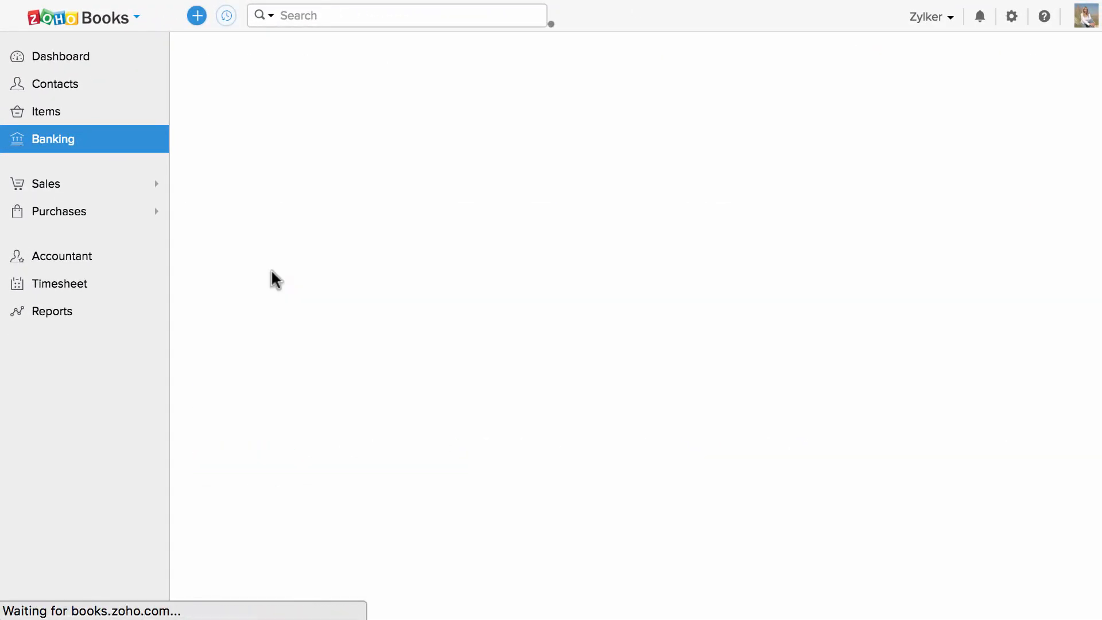
left_click(1036, 87)
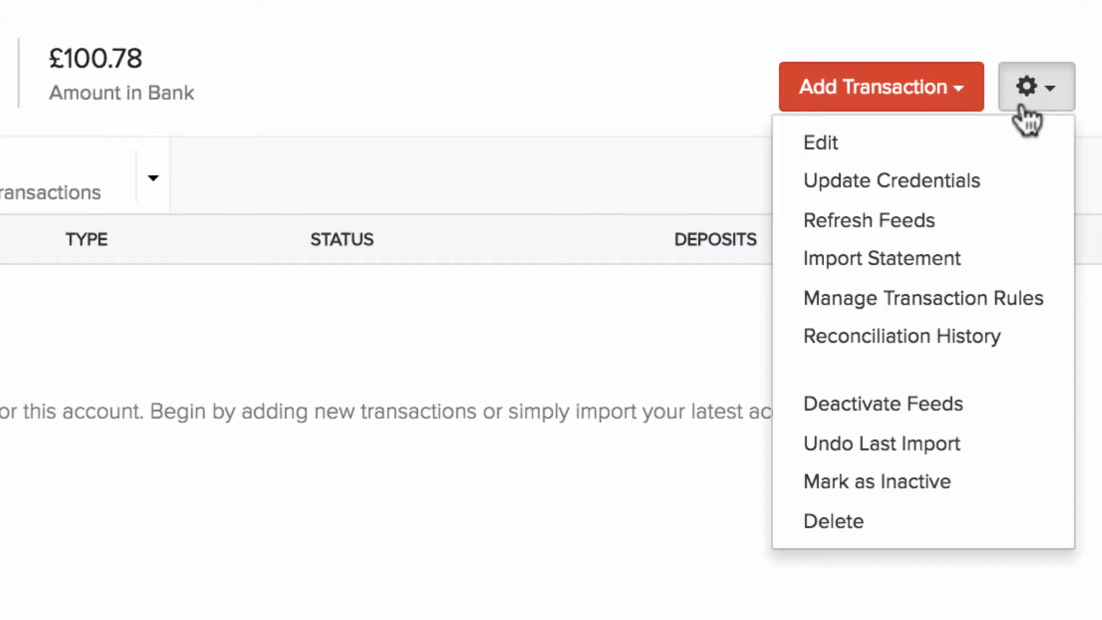
left_click(881, 257)
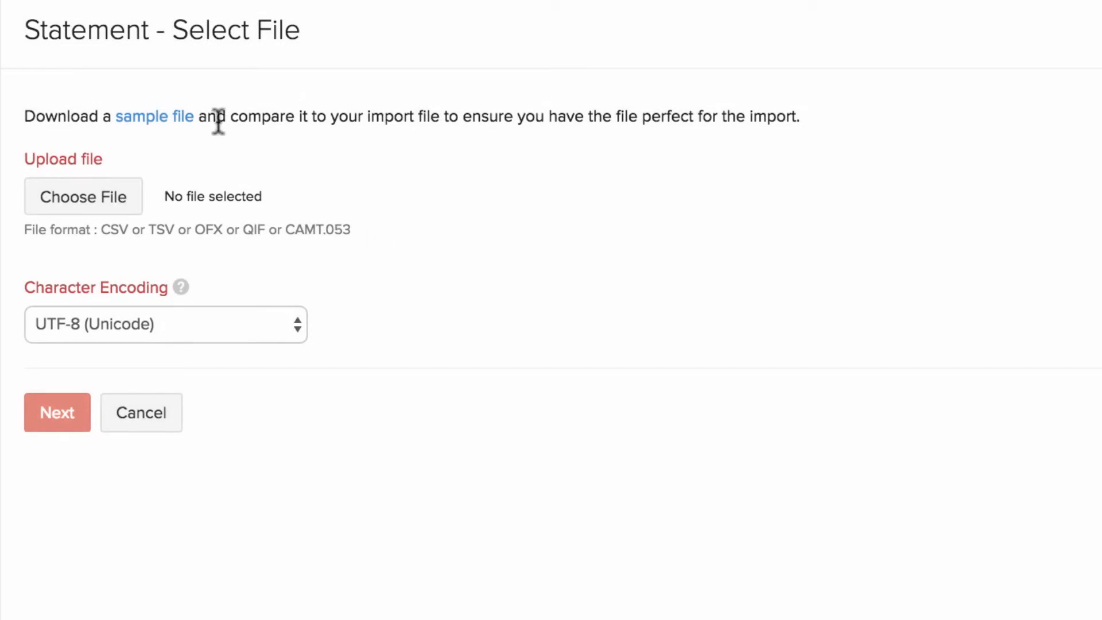
right_click(154, 116)
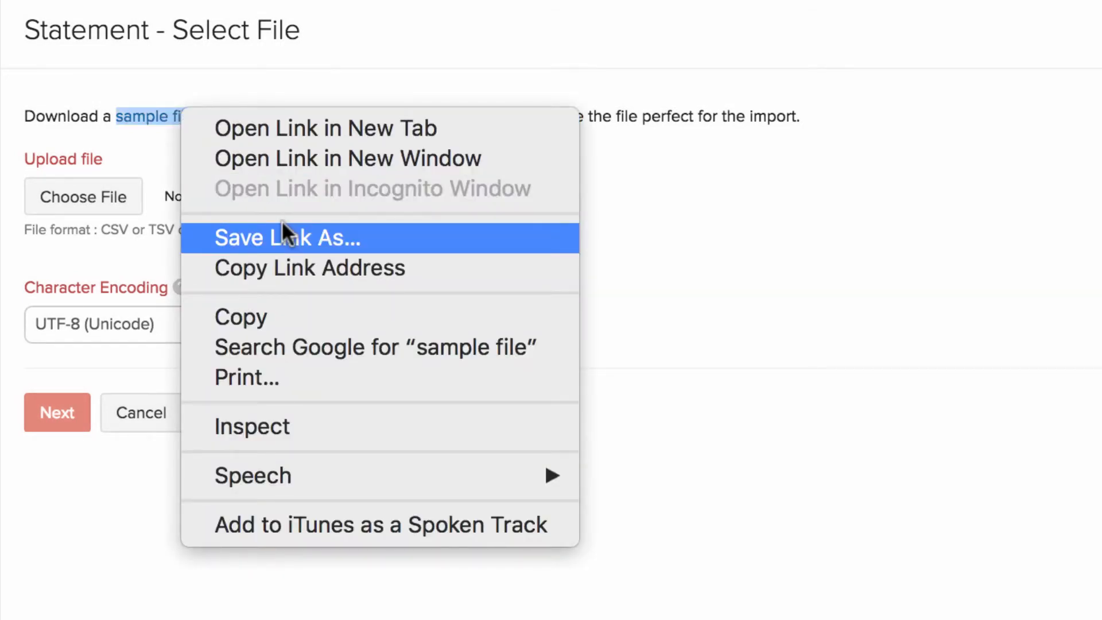
left_click(696, 223)
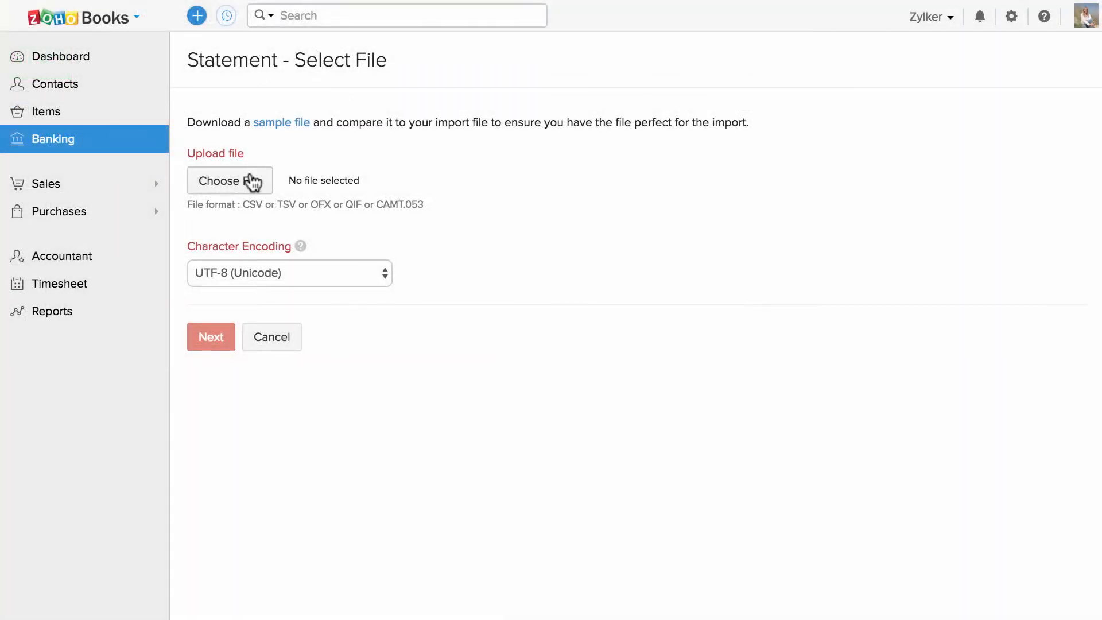
Upload My bank statment.csv with Two Column amounts and proceed to field mapping
left_click(229, 181)
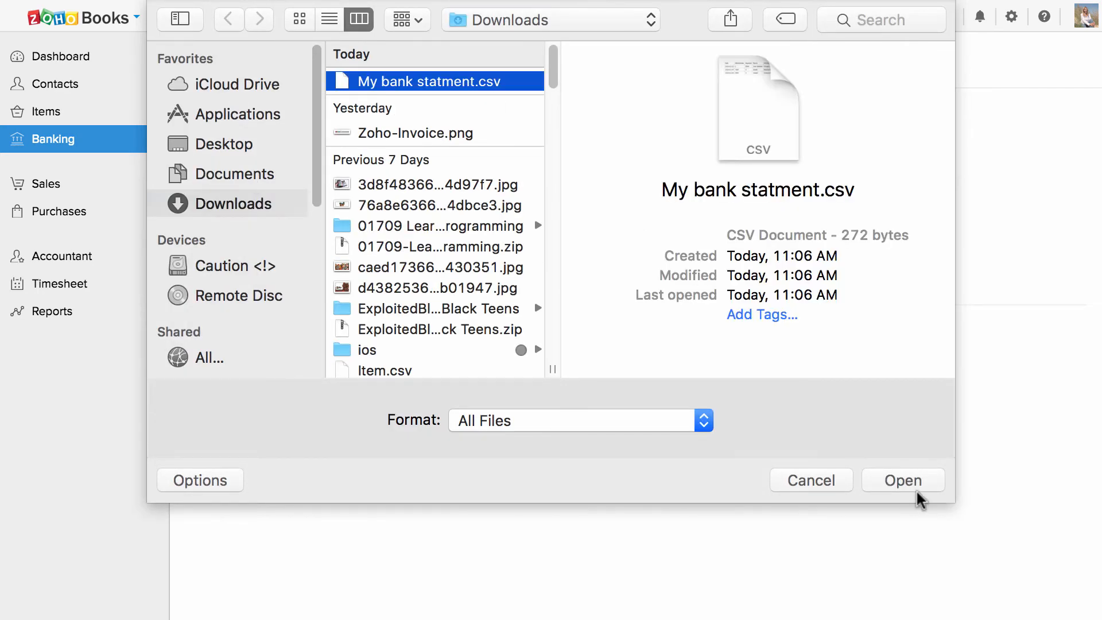
left_click(902, 480)
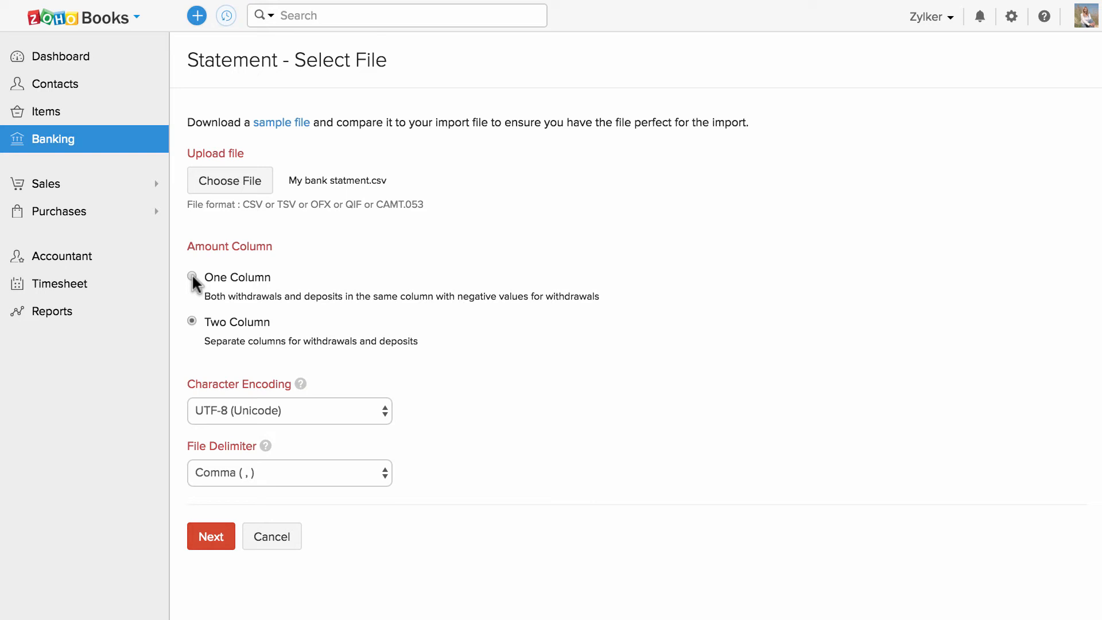
left_click(191, 277)
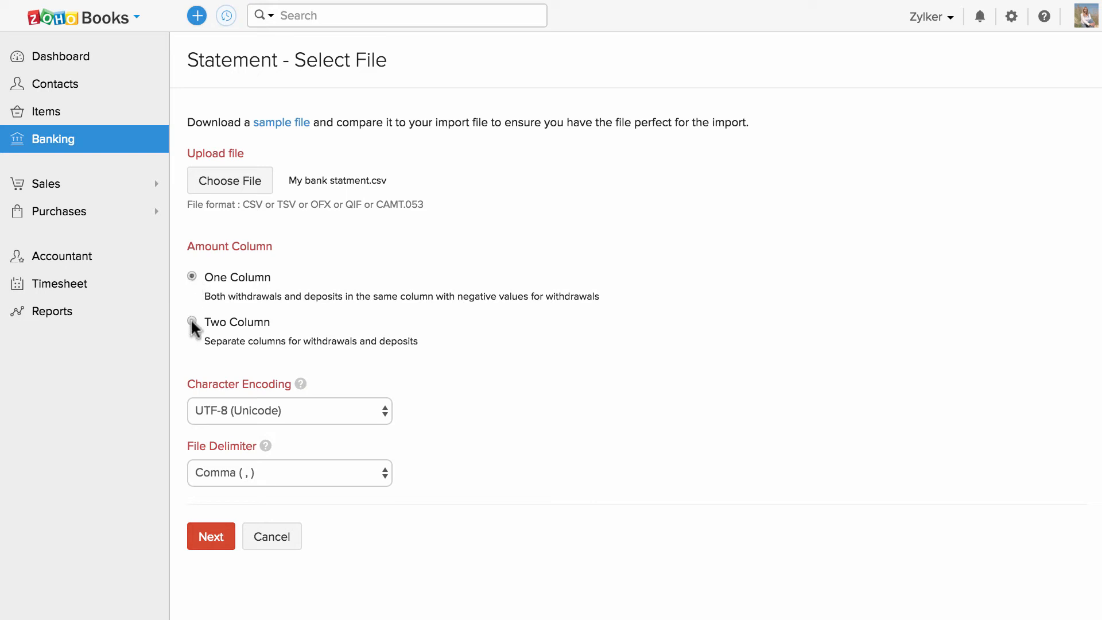
left_click(211, 535)
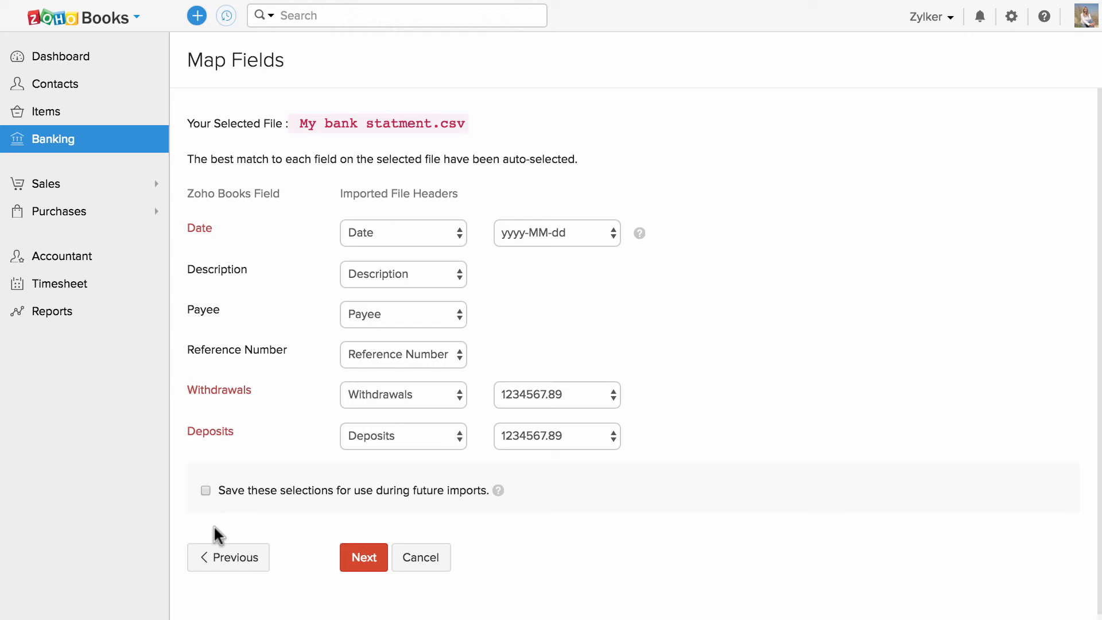
mouse_move(429, 253)
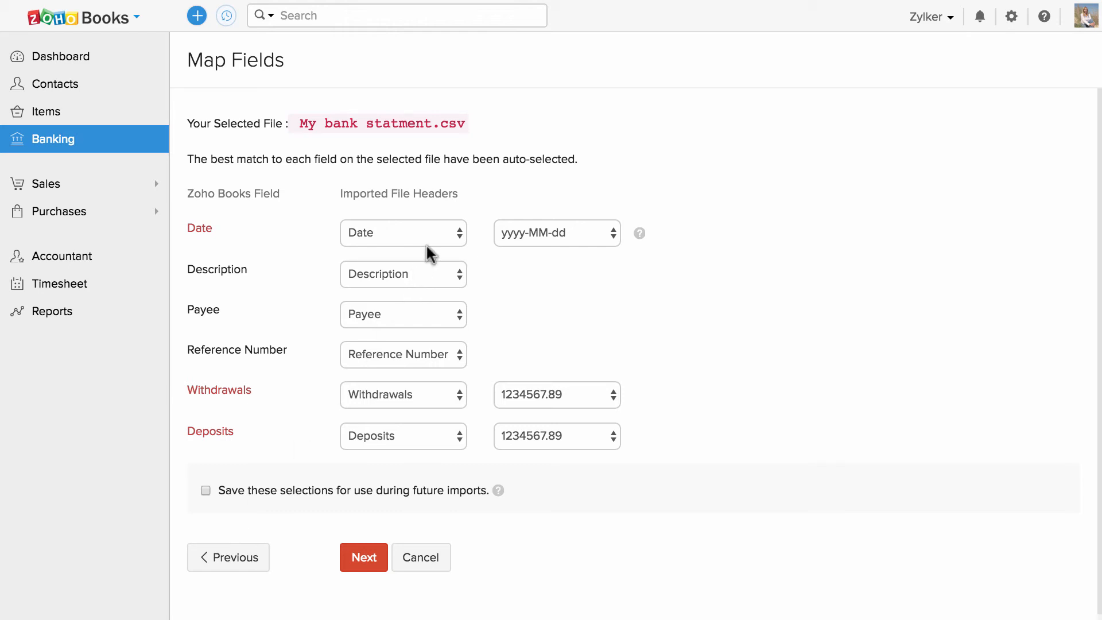
mouse_move(500, 303)
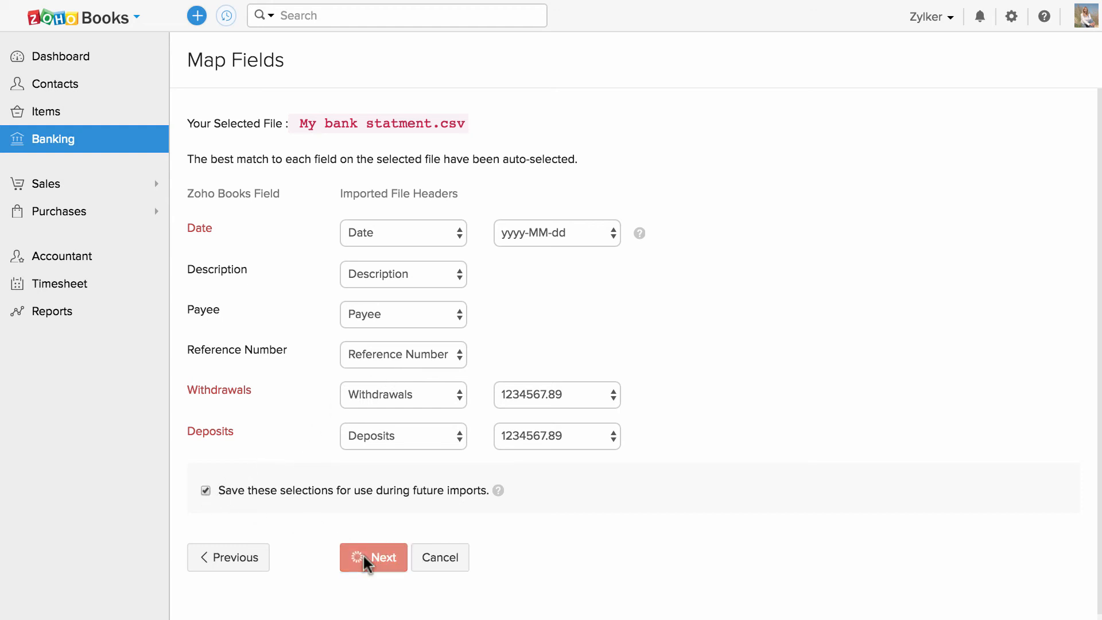
Keep the auto-matched mappings and import the 24 previewed transactions
left_click(373, 557)
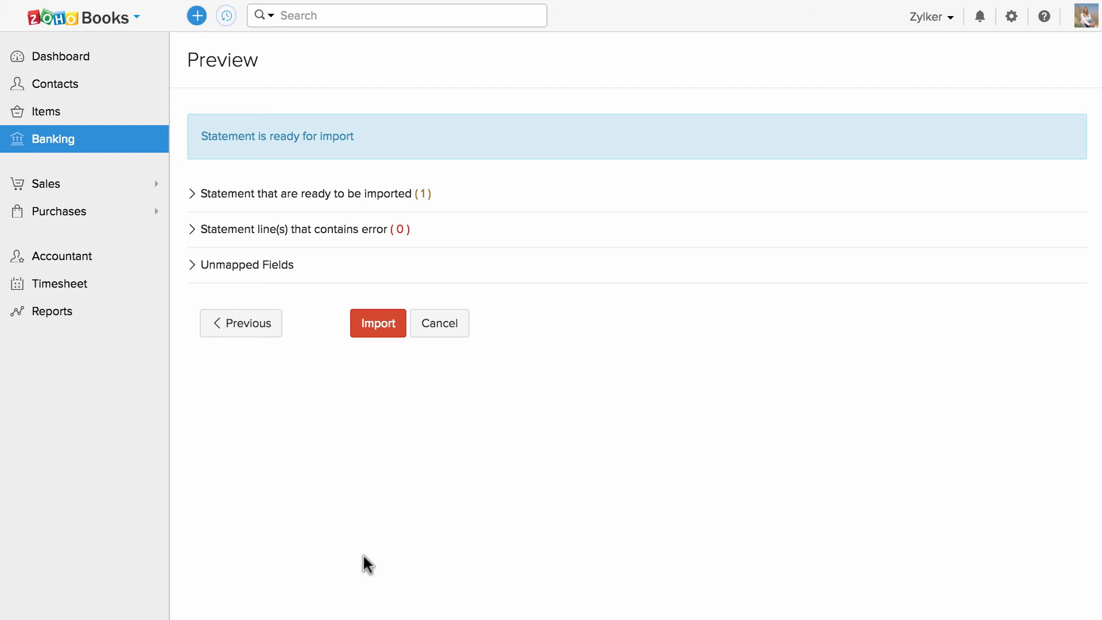
mouse_move(277, 234)
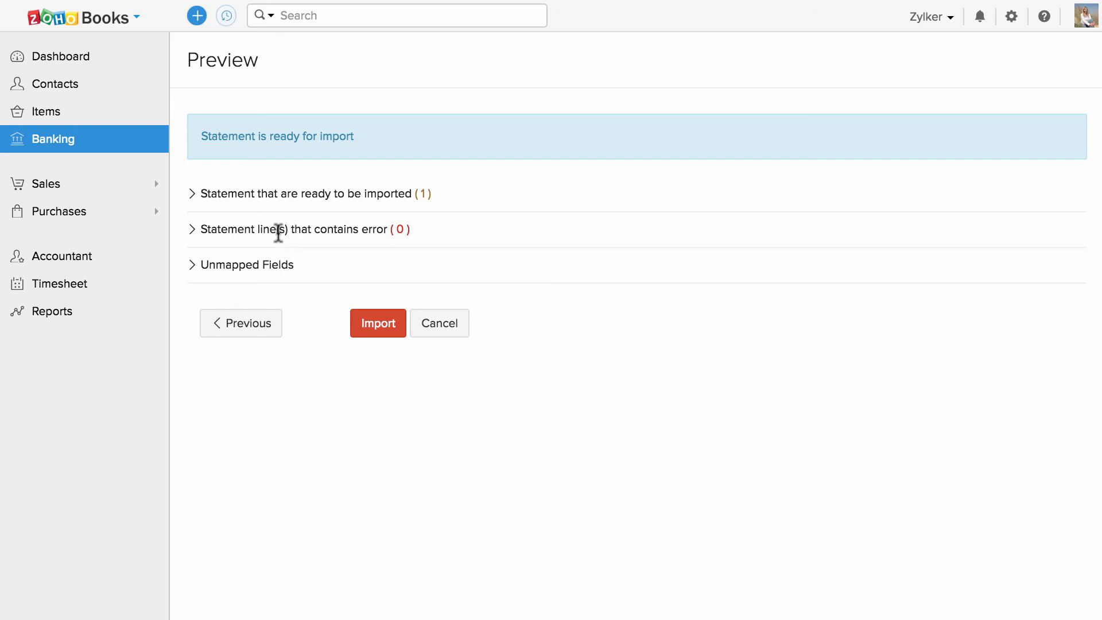
left_click(377, 322)
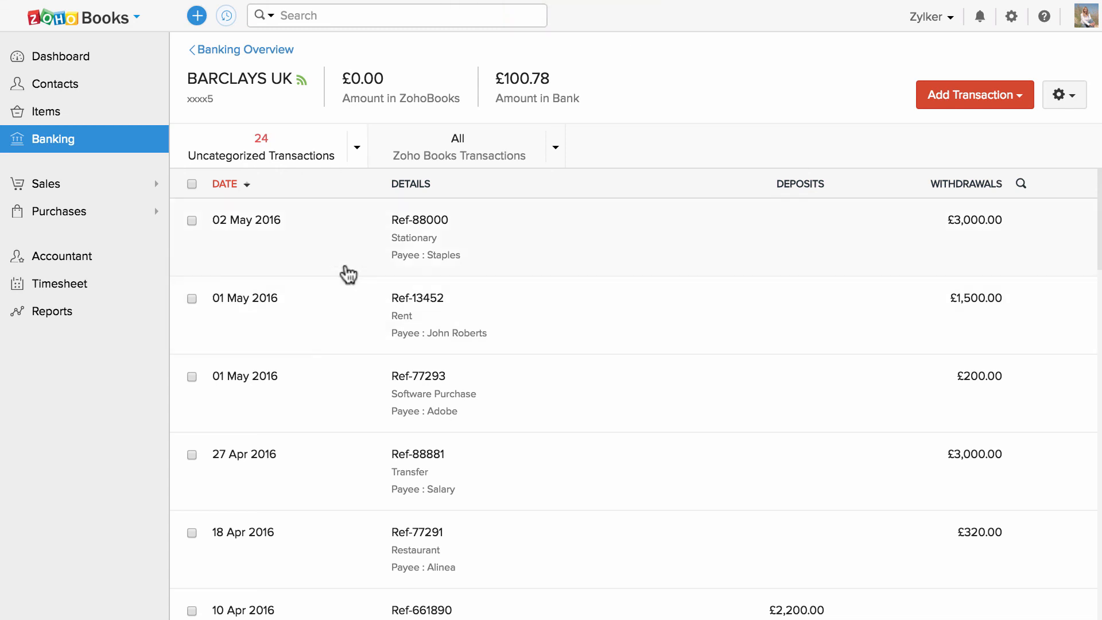
mouse_move(295, 162)
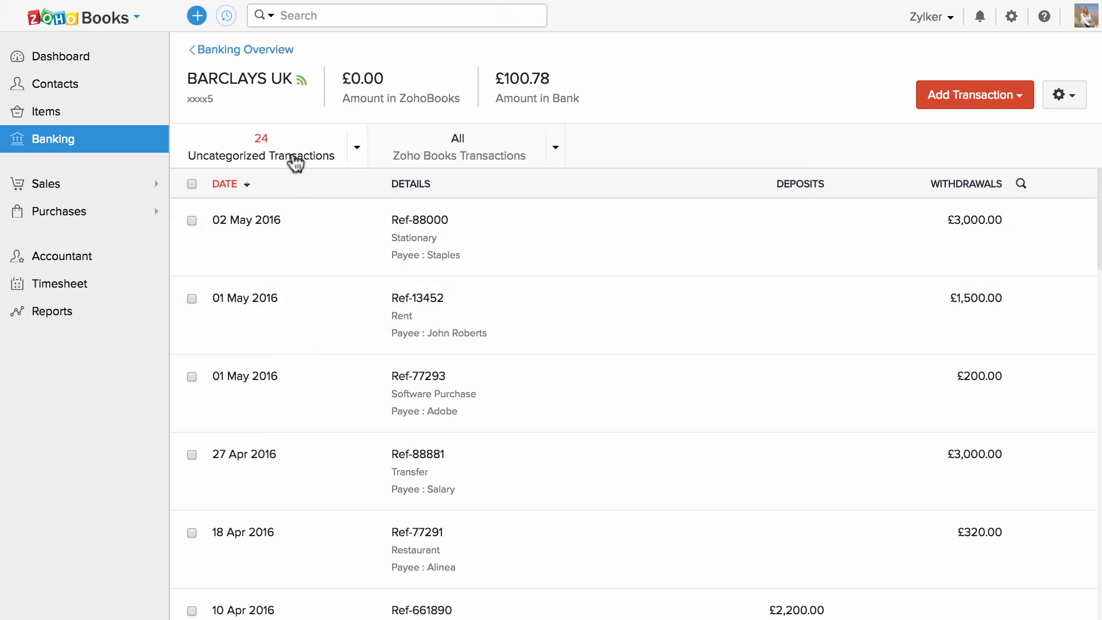
mouse_move(403, 247)
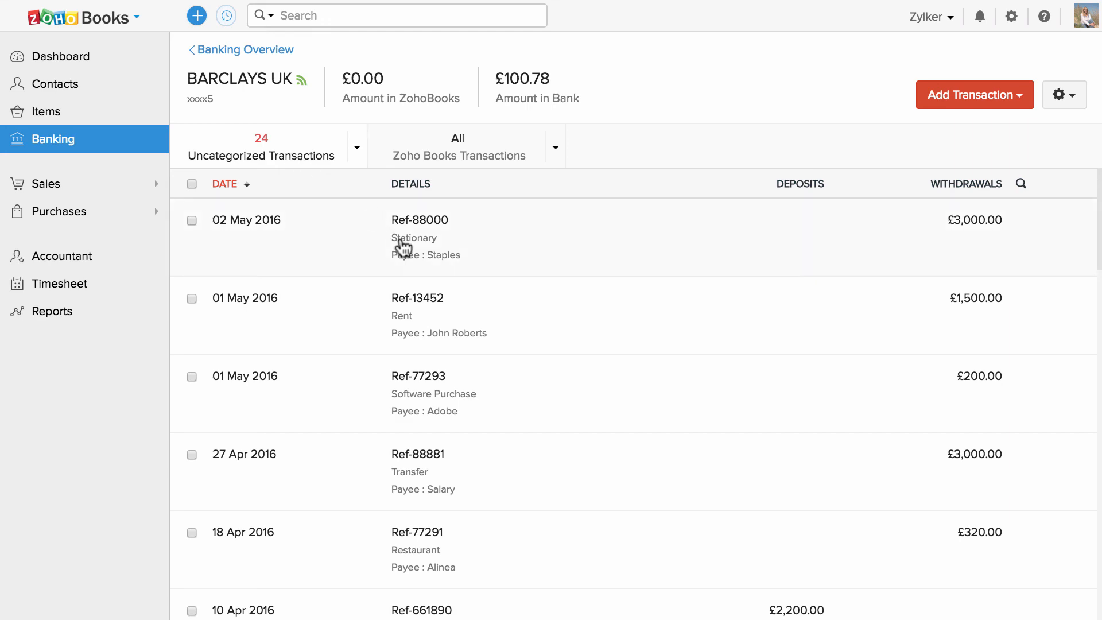